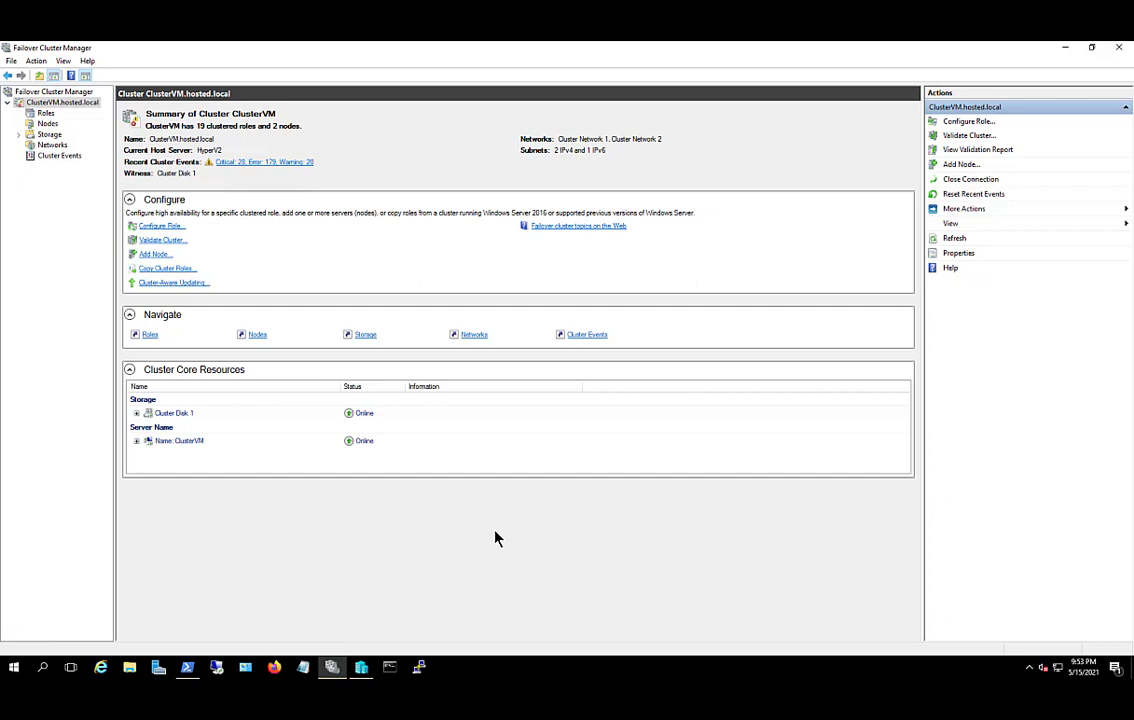
Step: Query the cluster functional level with Get-Cluster | Select ClusterFunctionalLevel, which reports 8
{"action": "left_click", "coordinate": [186, 668]}
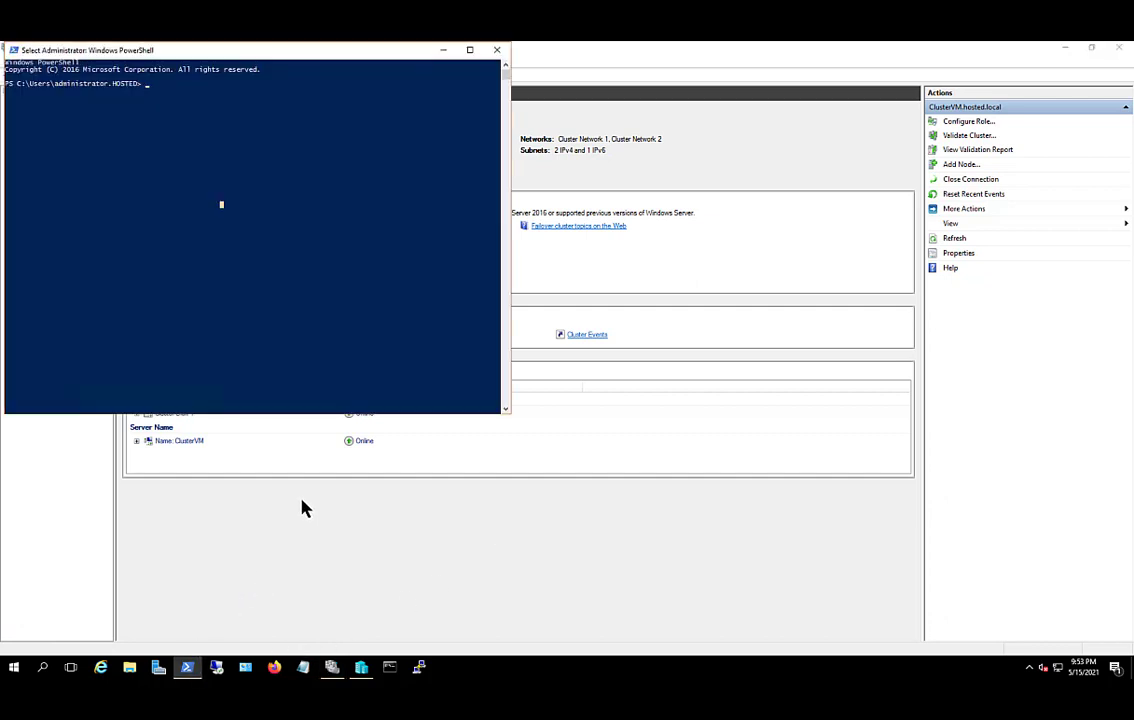
{"action": "type", "text": "Get-Cluster | Select ClusterFunctionalLevel"}
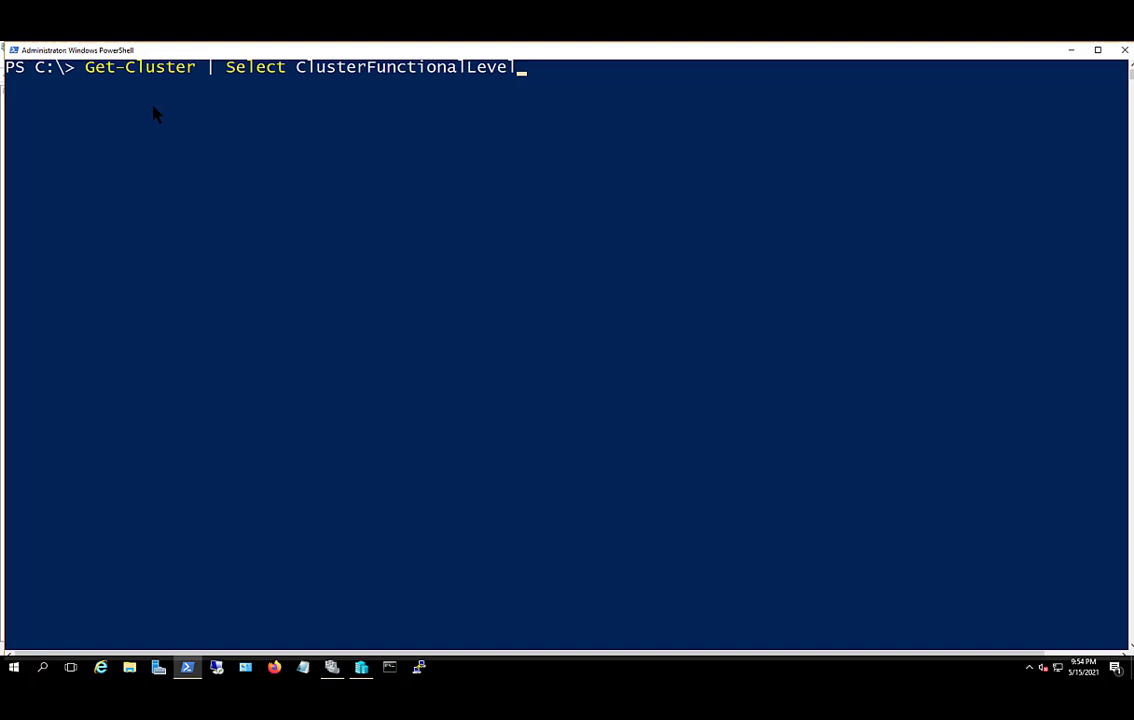
{"action": "key", "text": "Return"}
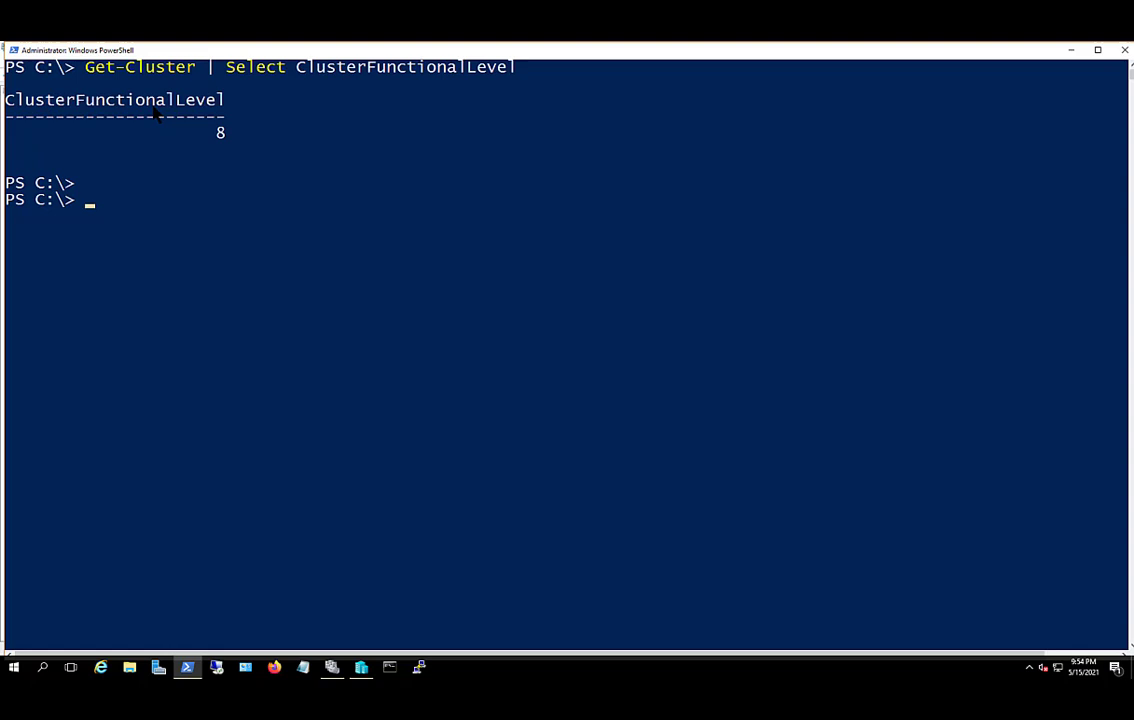
{"action": "mouse_move", "coordinate": [172, 132]}
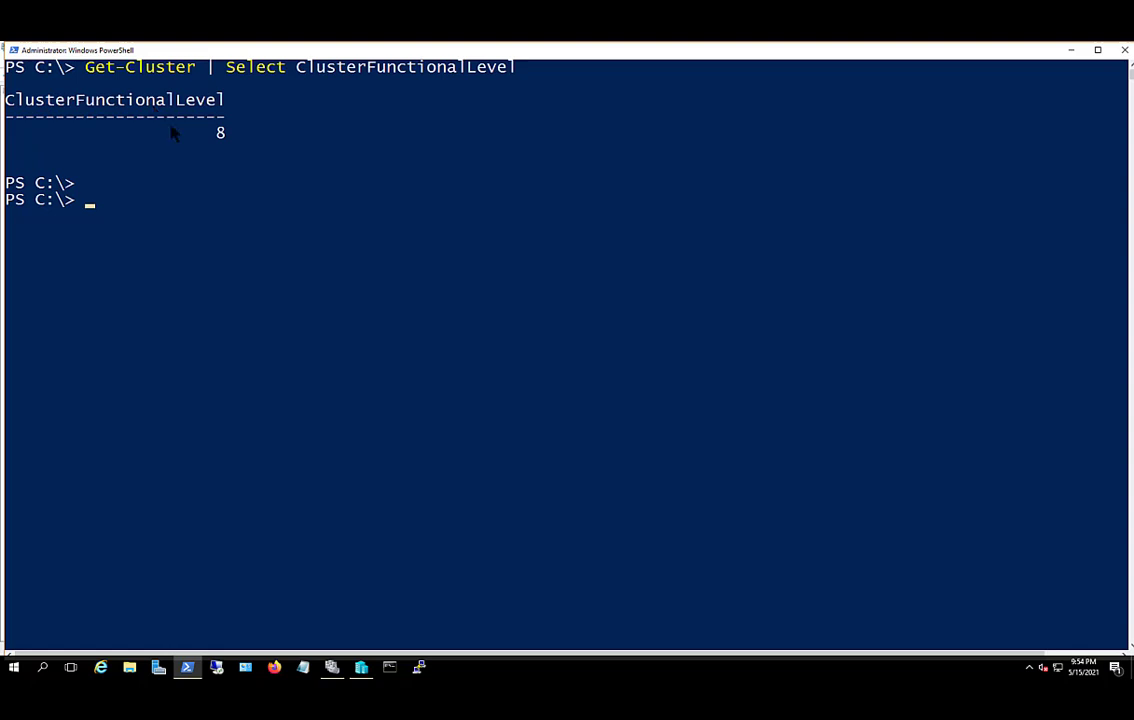
Step: Run Update-ClusterFunctionalLevel on cluster ClusterVM and confirm the irreversible upgrade
{"action": "type", "text": "Update-ClusterFunctionalLevel"}
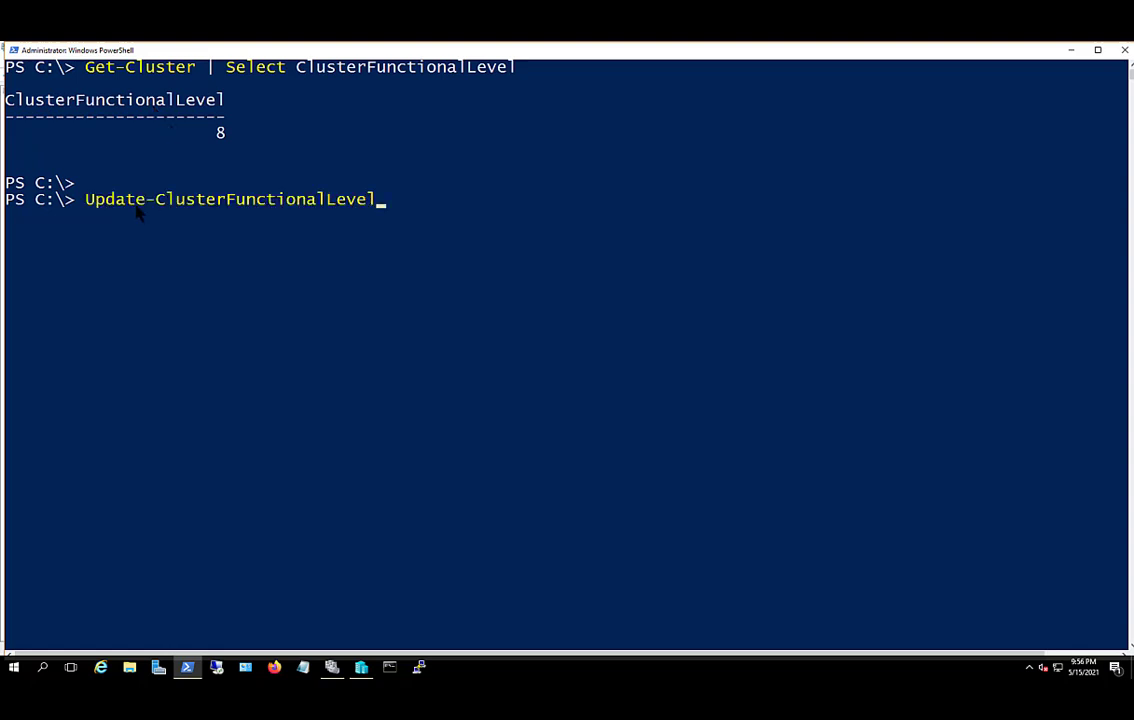
{"action": "mouse_move", "coordinate": [252, 264]}
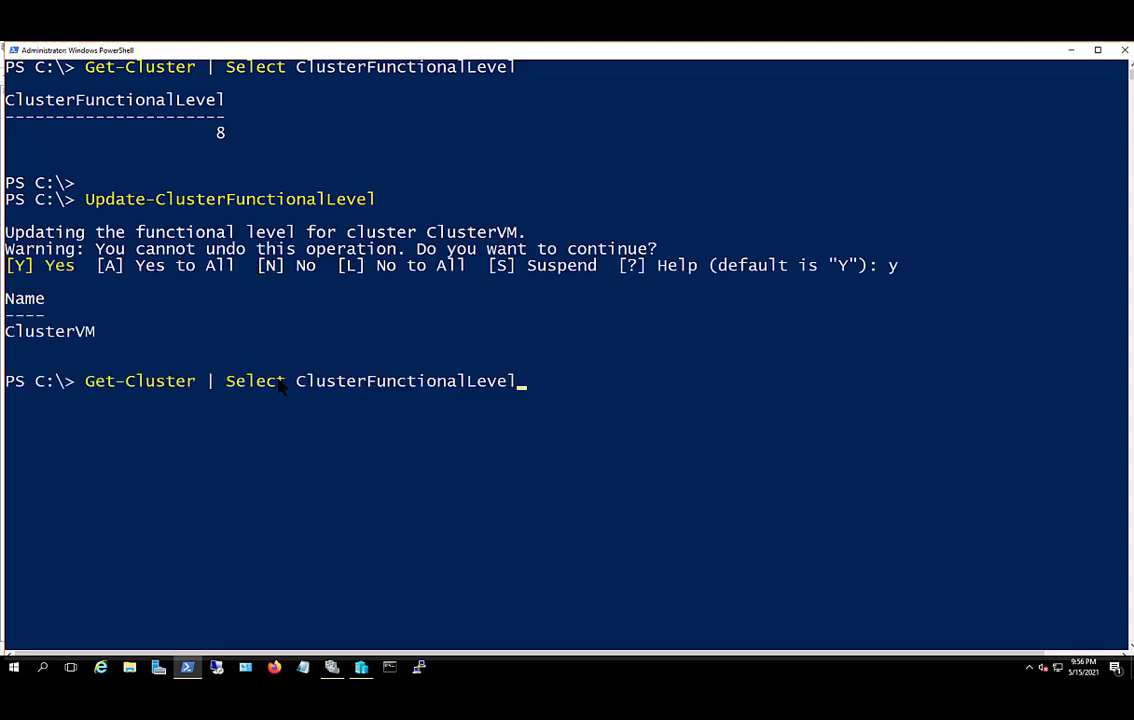
{"action": "key", "text": "Return"}
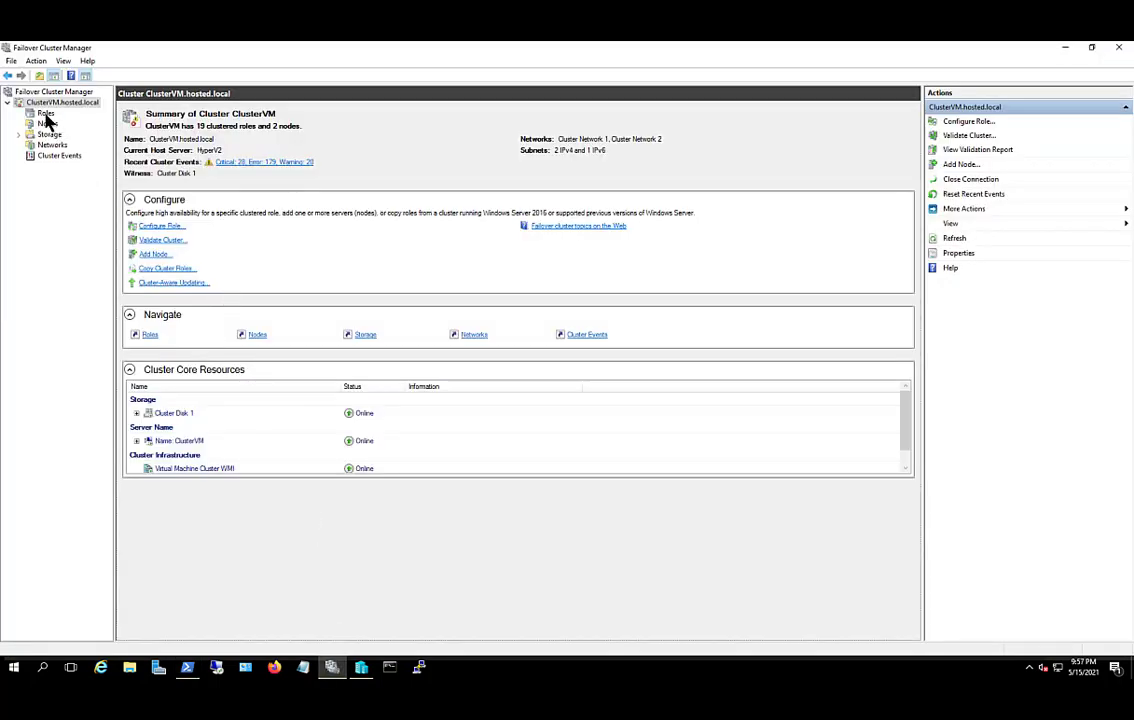
Step: Review the cluster's Roles, then its Nodes, confirming Hyperv1 and Hyperv2 are both Up
{"action": "left_click", "coordinate": [46, 112]}
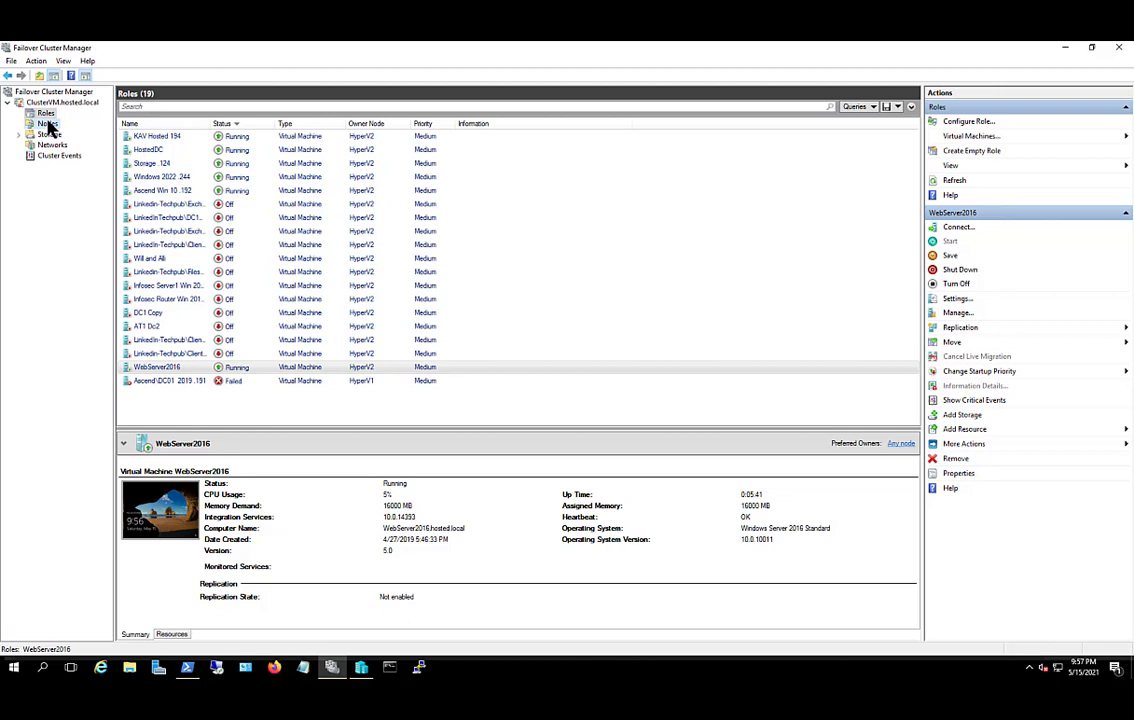
{"action": "left_click", "coordinate": [48, 124]}
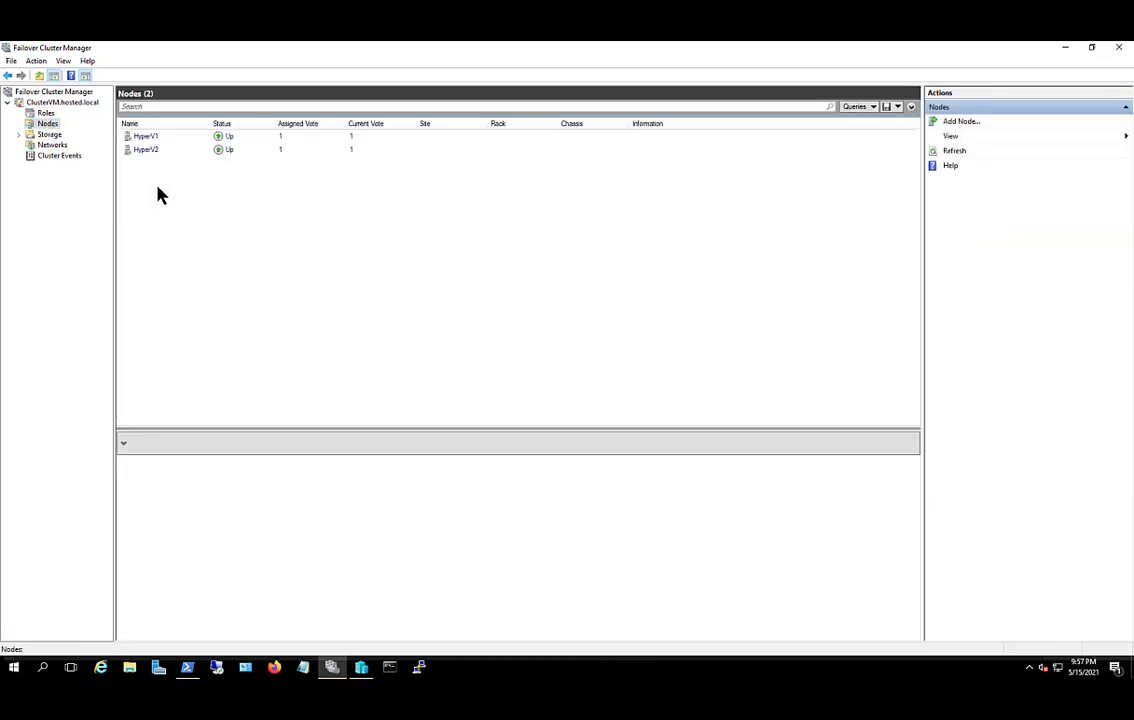
{"action": "mouse_move", "coordinate": [120, 224]}
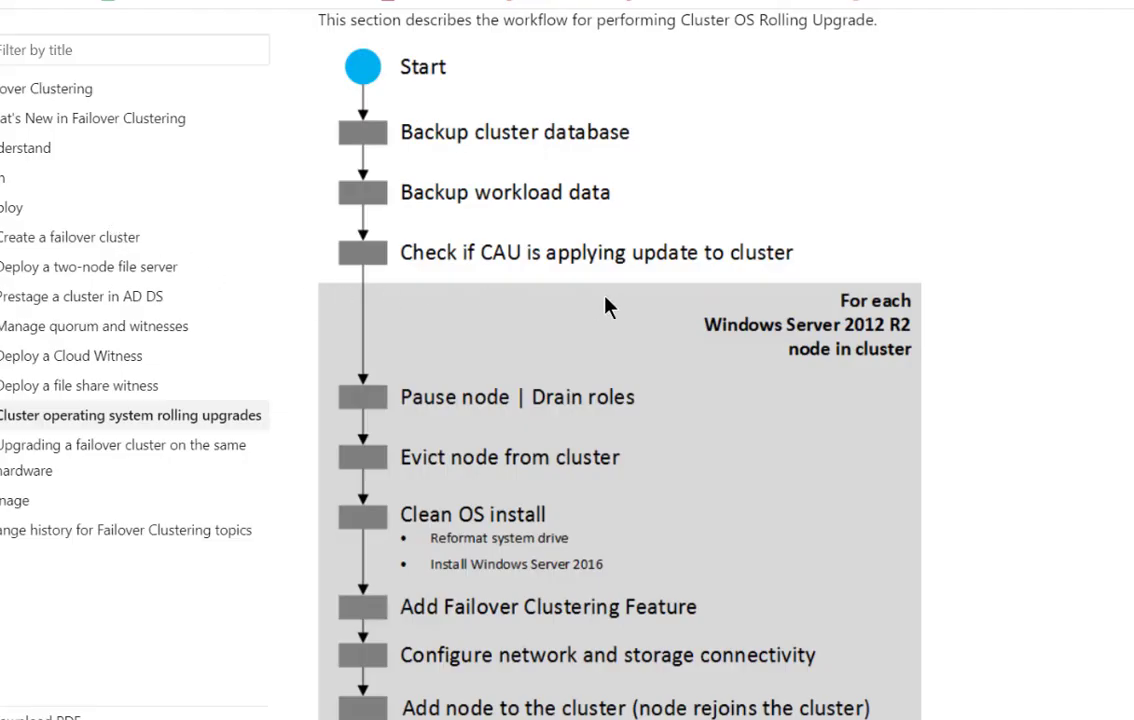
Step: Scroll the rolling upgrade article past the workflow diagram to step 2a on draining a node
{"action": "scroll", "scroll_direction": "down", "scroll_amount": 3}
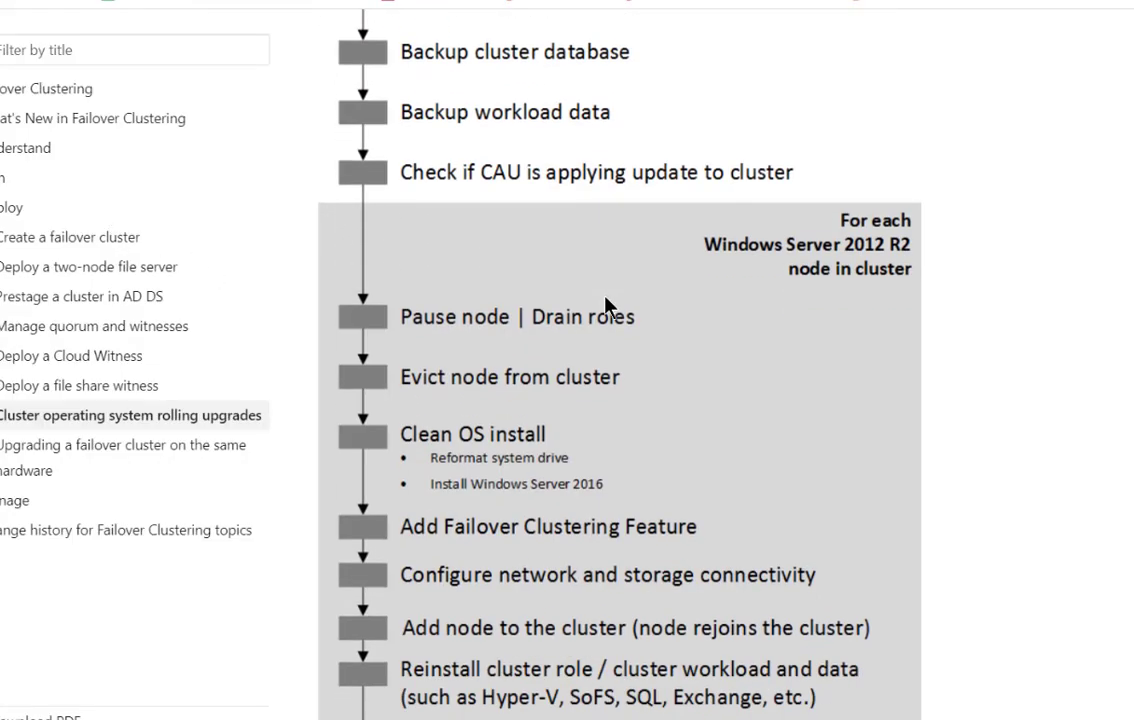
{"action": "scroll", "scroll_direction": "down", "scroll_amount": 3}
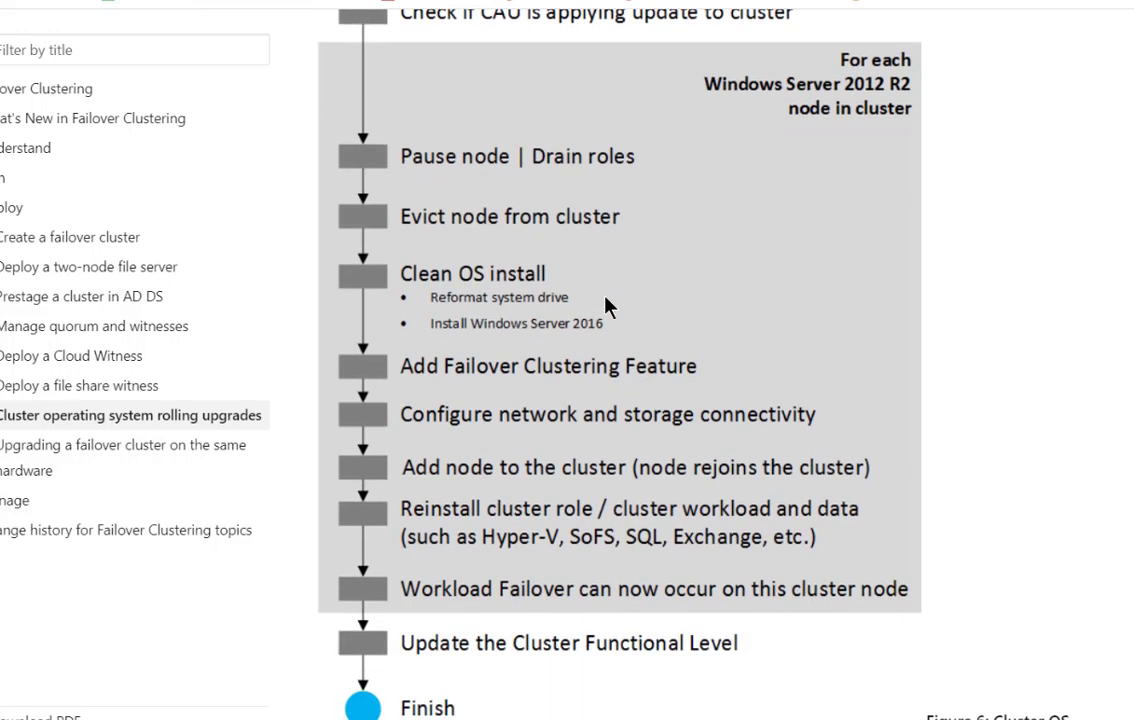
{"action": "scroll", "scroll_direction": "down", "scroll_amount": 3}
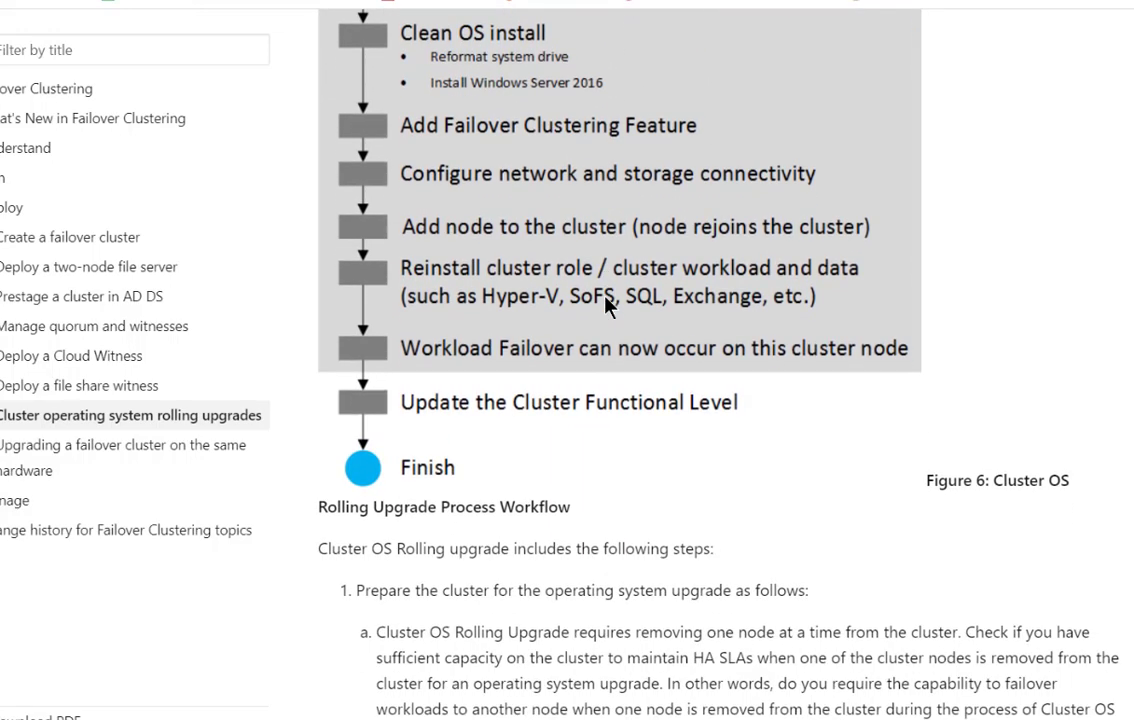
{"action": "scroll", "scroll_direction": "down", "scroll_amount": 3}
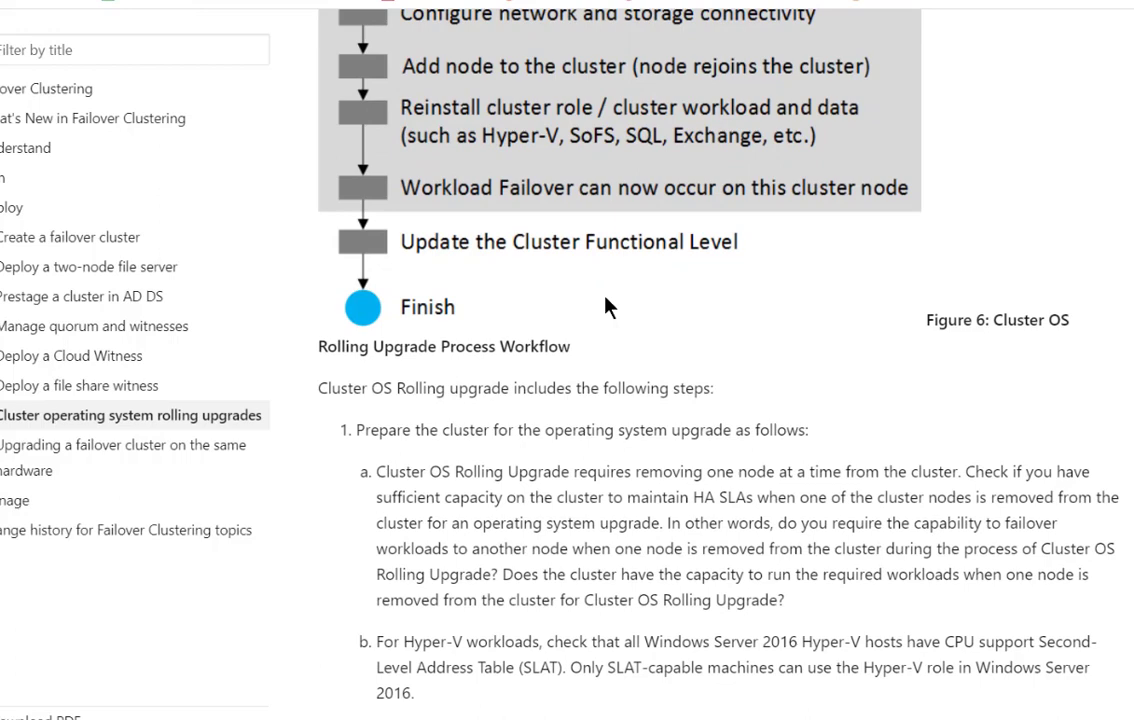
{"action": "scroll", "scroll_direction": "down", "scroll_amount": 3}
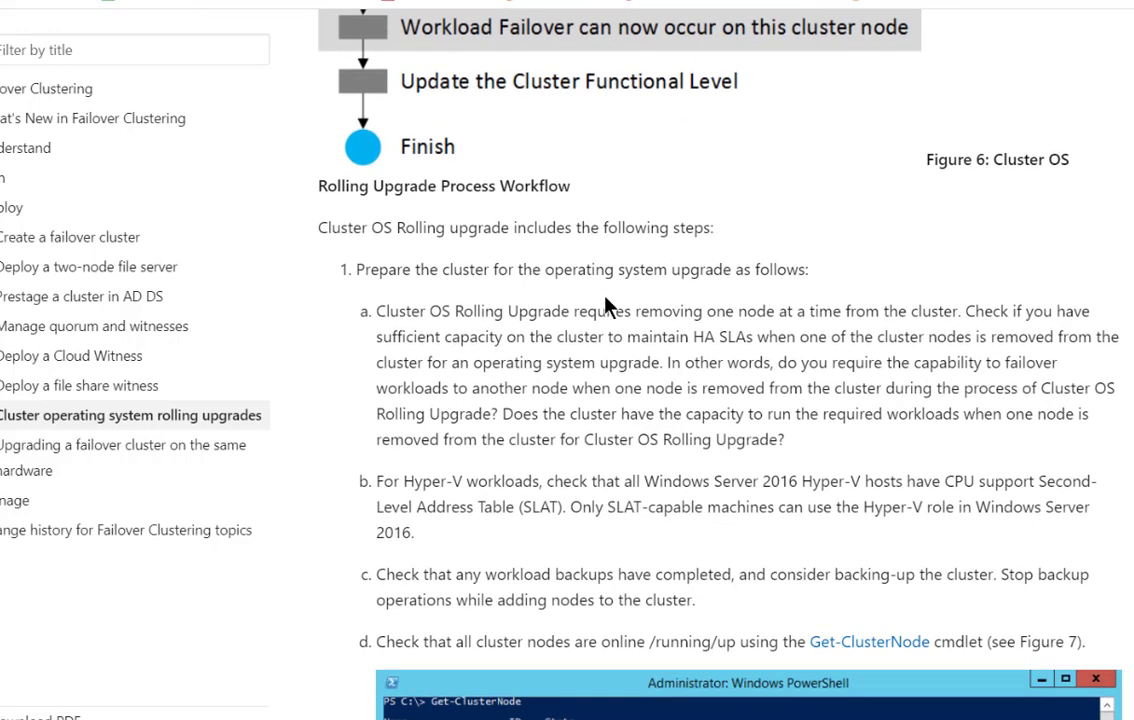
{"action": "scroll", "scroll_direction": "down", "scroll_amount": 3}
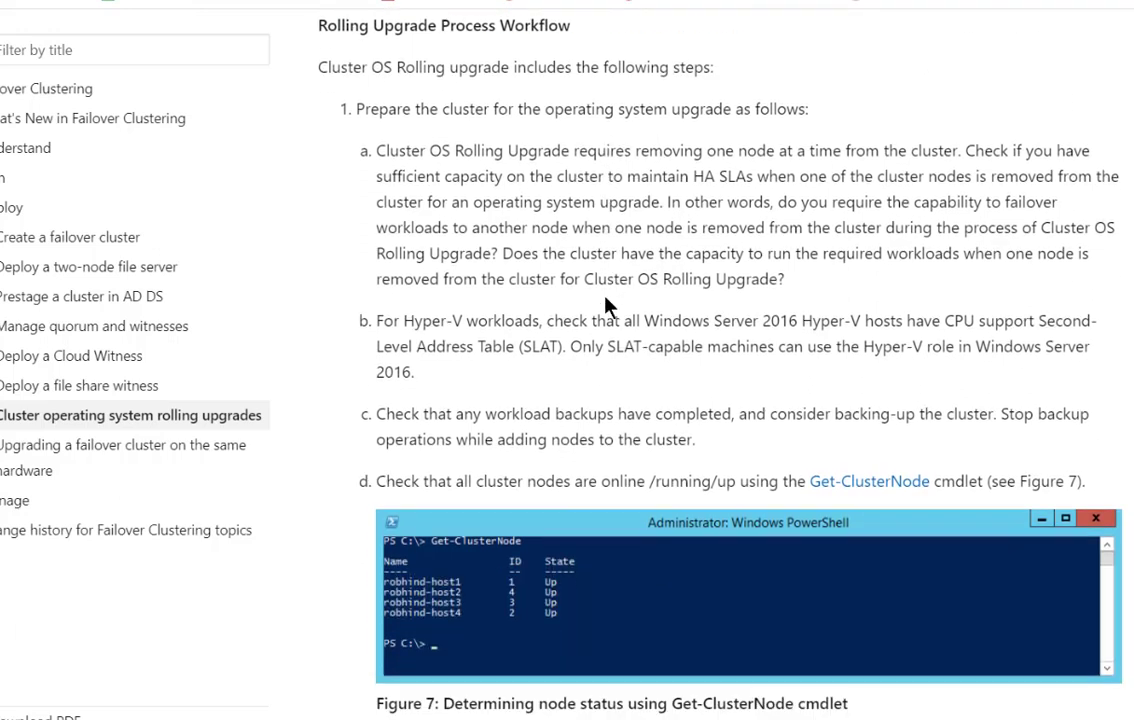
{"action": "scroll", "scroll_direction": "down", "scroll_amount": 3}
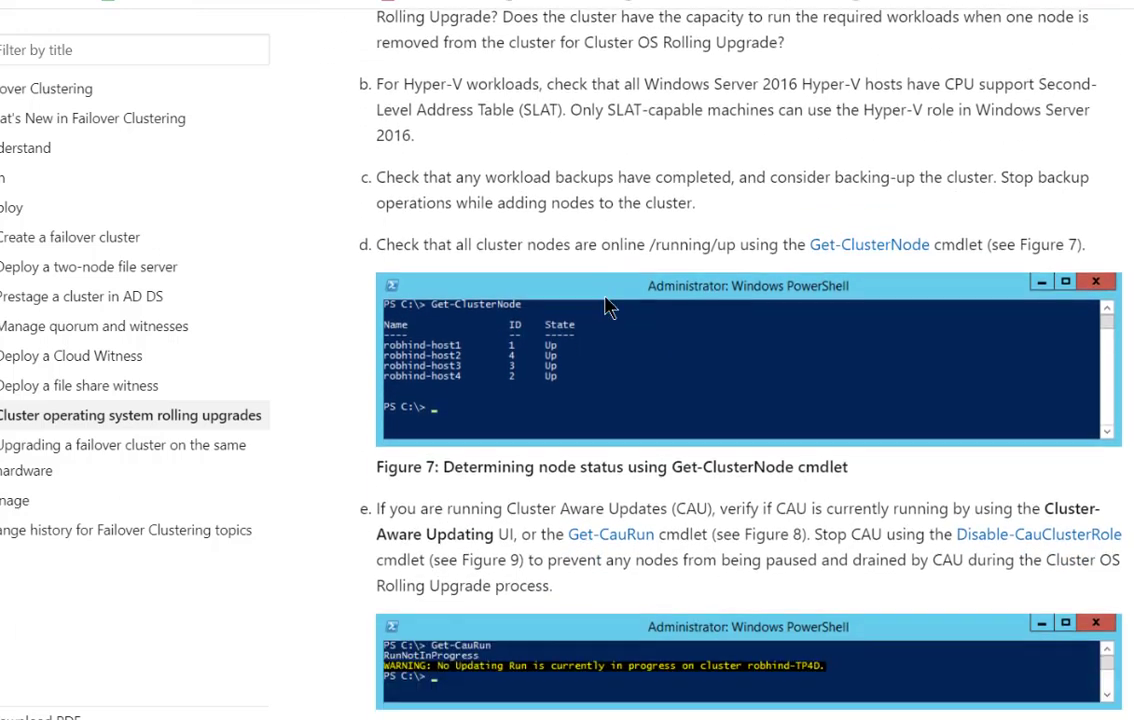
{"action": "scroll", "scroll_direction": "down", "scroll_amount": 3}
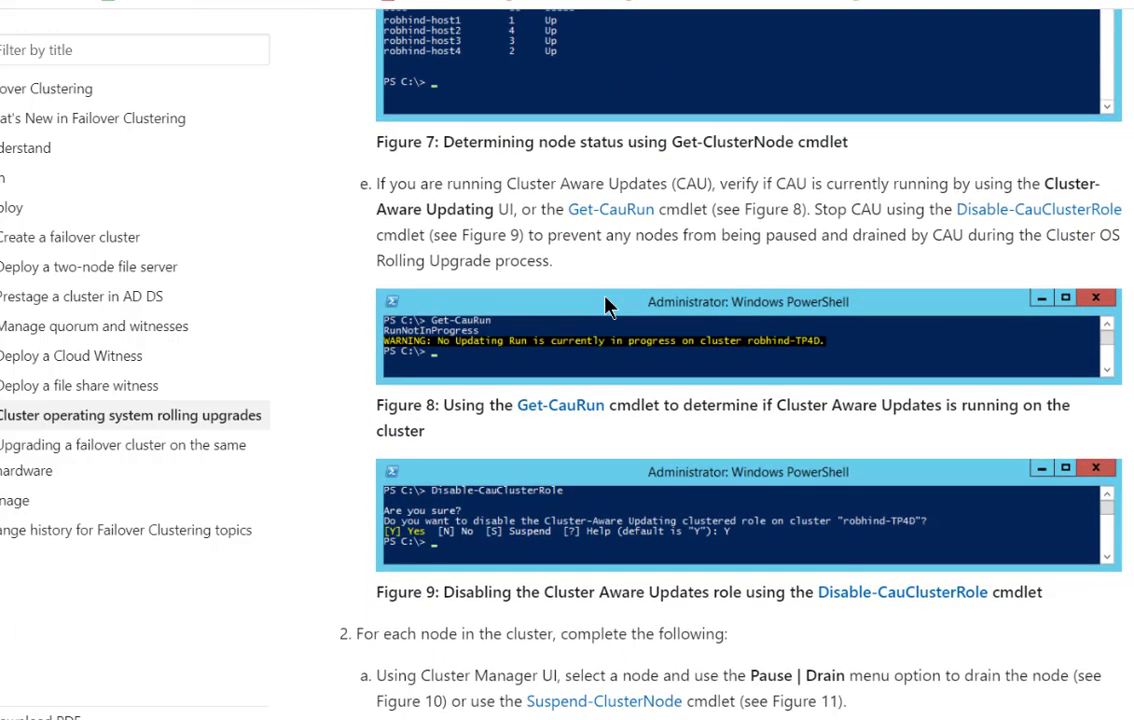
{"action": "scroll", "scroll_direction": "down", "scroll_amount": 3}
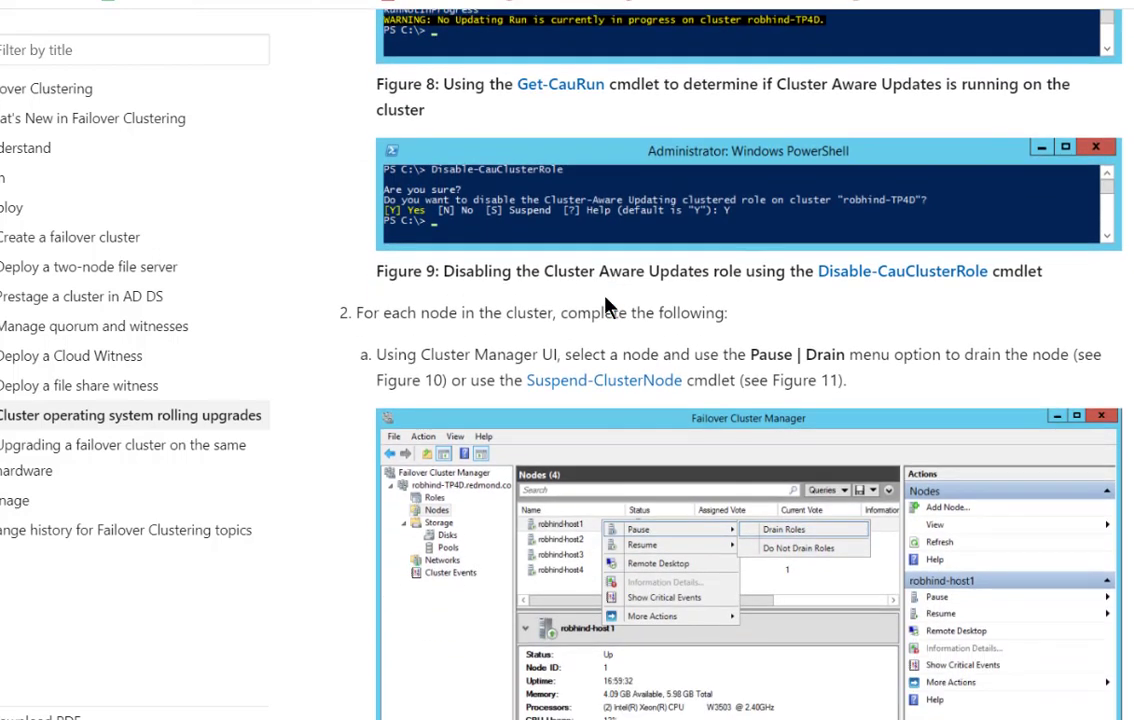
{"action": "scroll", "scroll_direction": "down", "scroll_amount": 3}
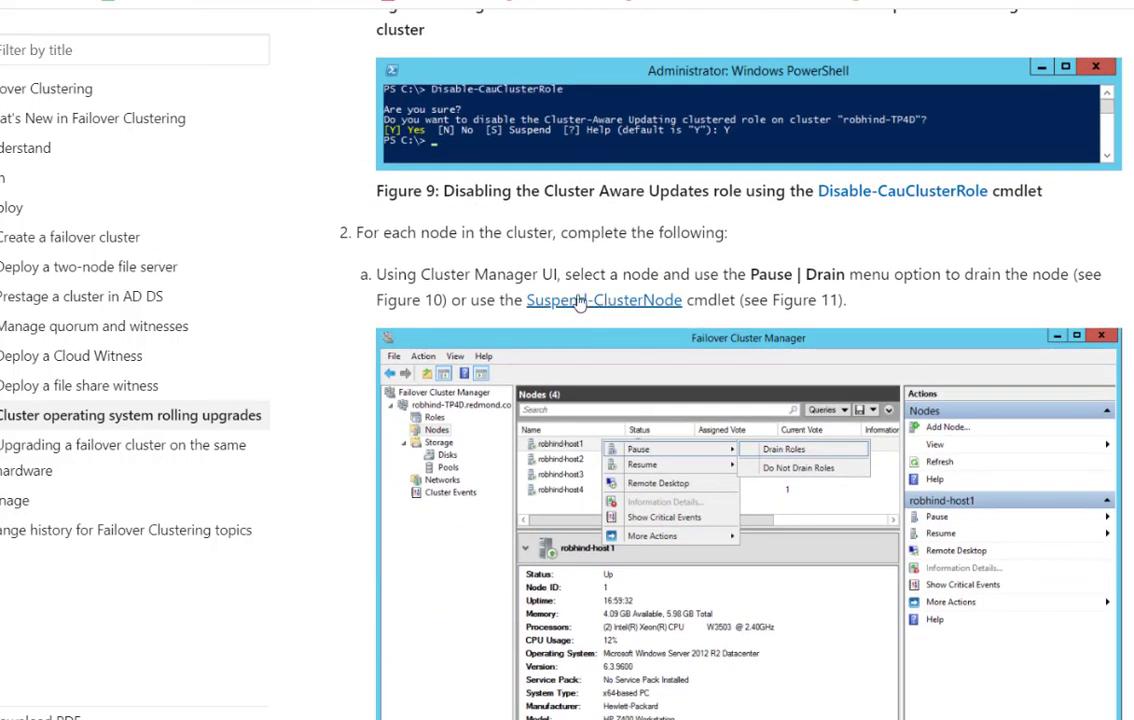